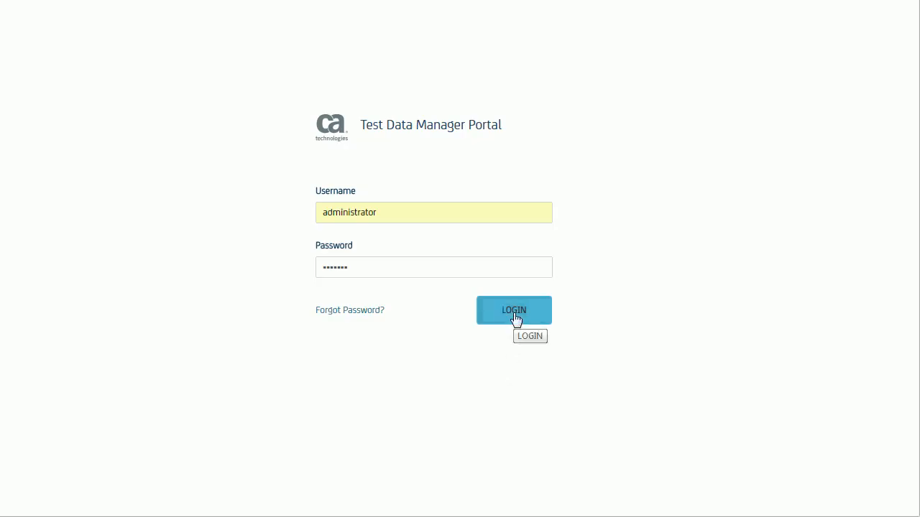
Sign in and add vTDM filesystem MyFilesystem1 with description 'My filesystem'.
click(514, 310)
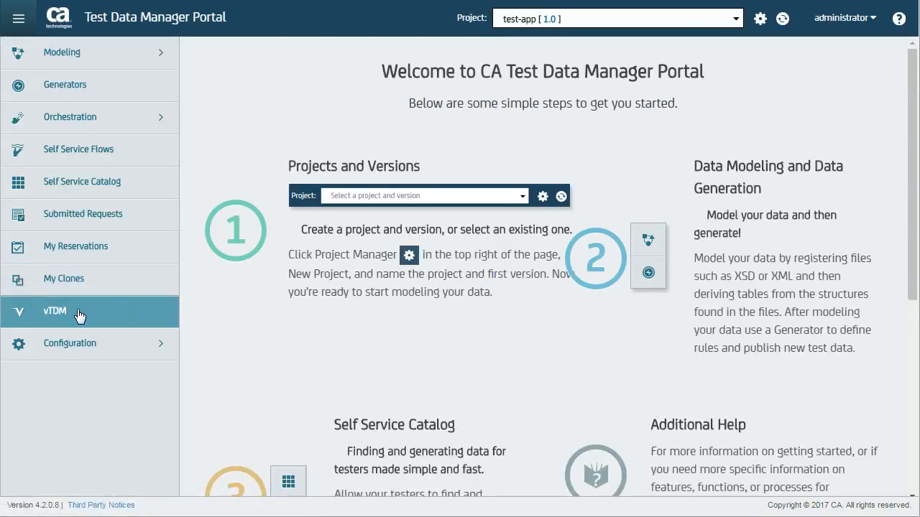
click(54, 310)
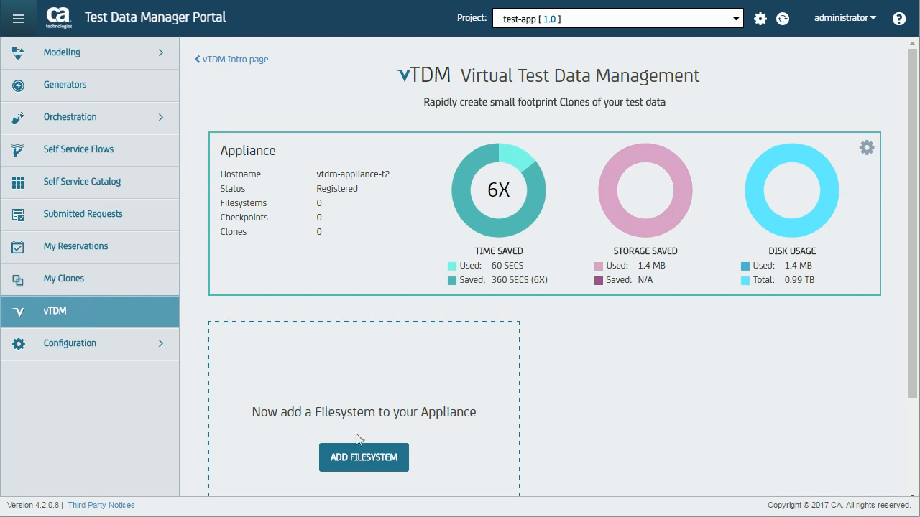
click(363, 458)
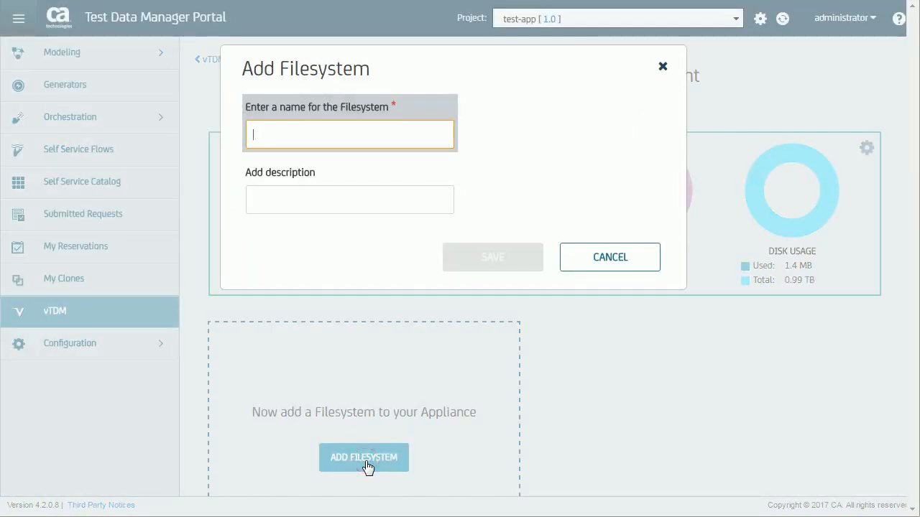
click(492, 257)
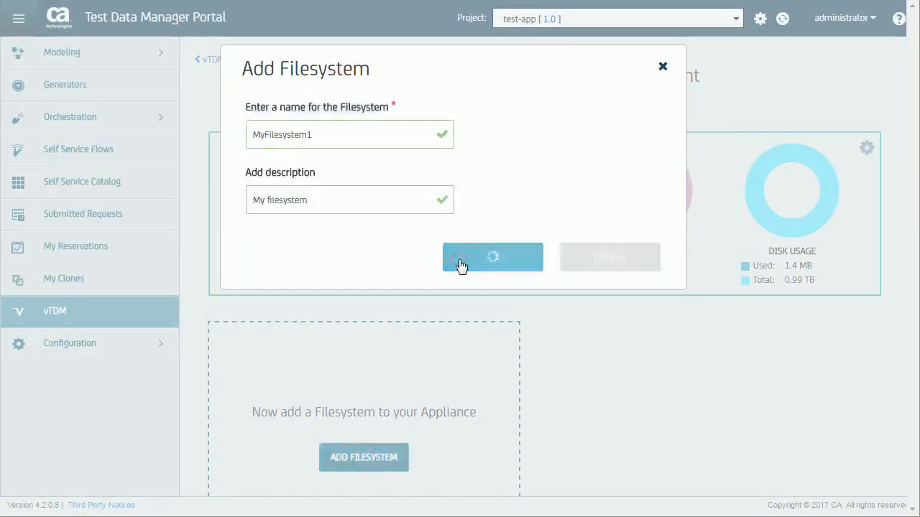
click(492, 257)
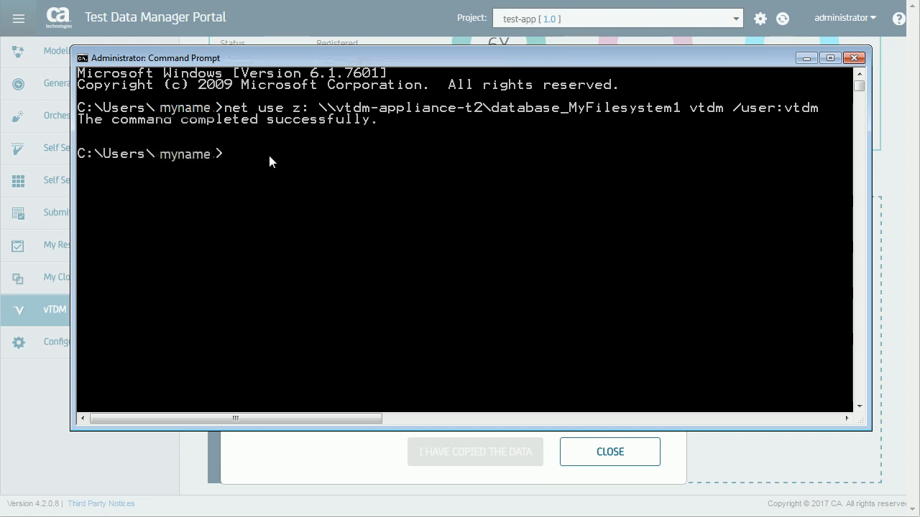
Enter z to map the MyFilesystem1 share as drive Z.
text(z:)
text(copy \\tdm-server-uk\share\VTDM\SampleDB\Travel* .)
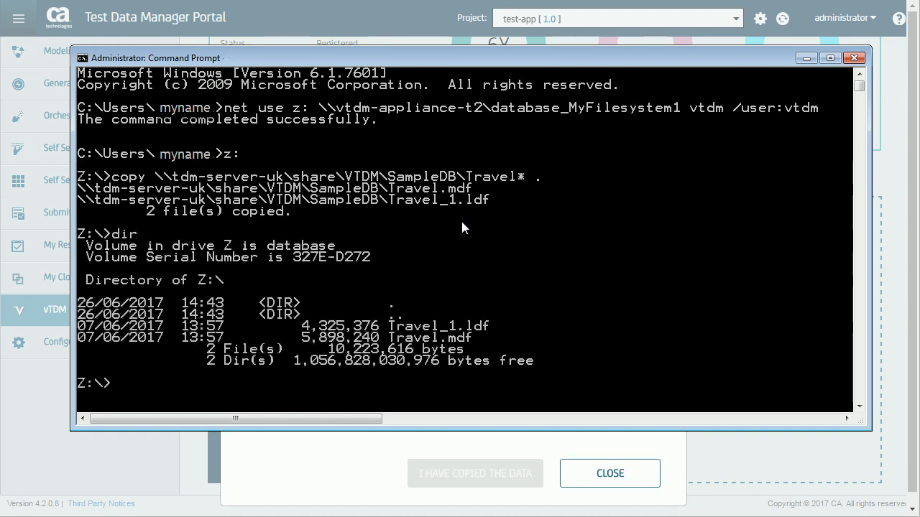
mouse_move(566, 193)
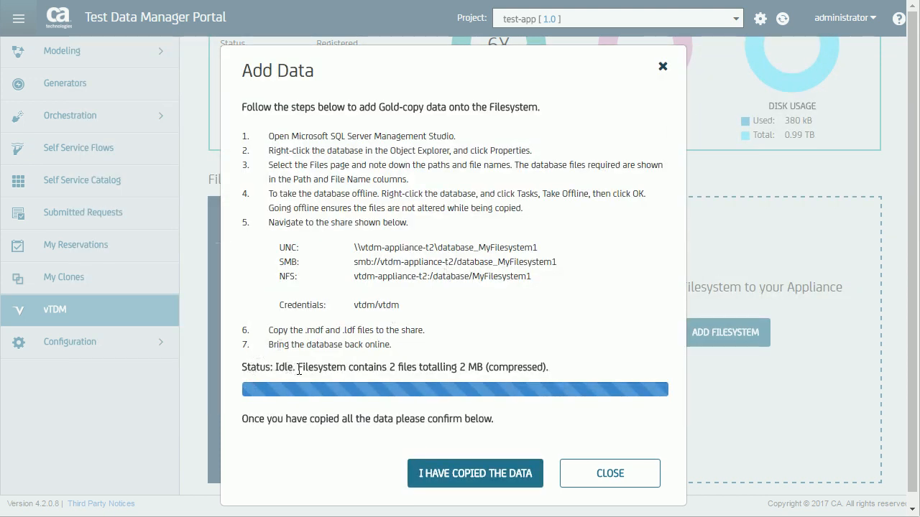
mouse_move(427, 467)
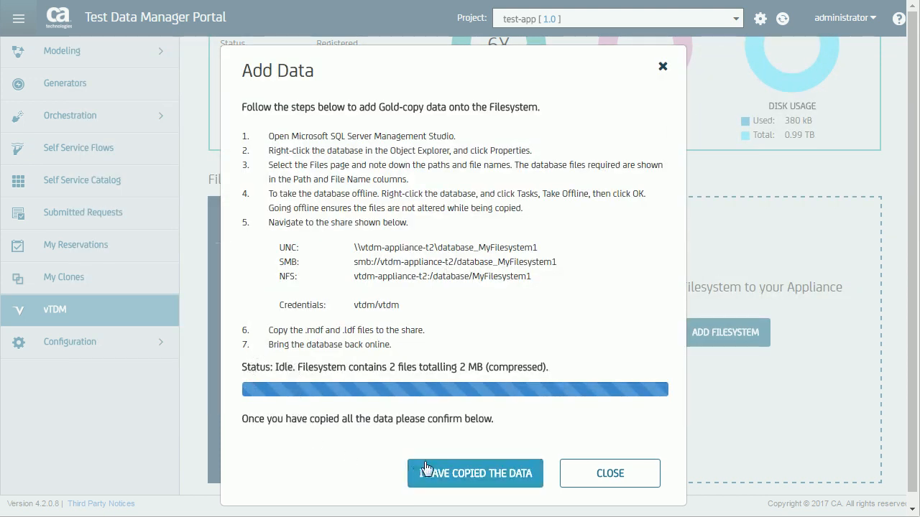
Confirm the data is copied and start checkpoint Gold-copy1 with a description, visible to testers.
click(475, 473)
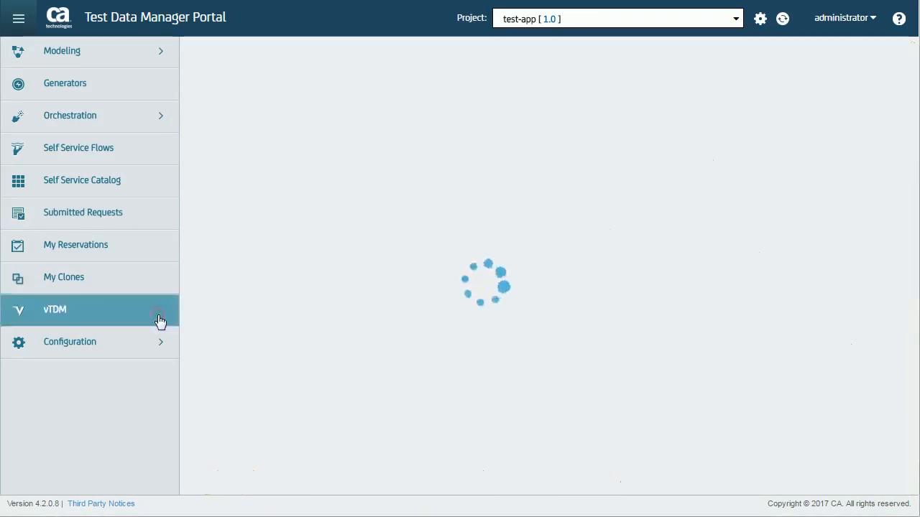
click(54, 310)
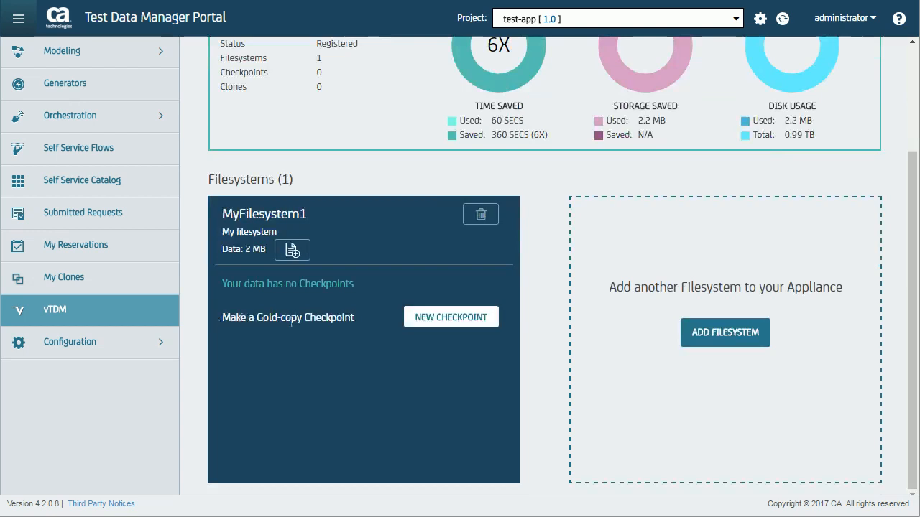
click(450, 317)
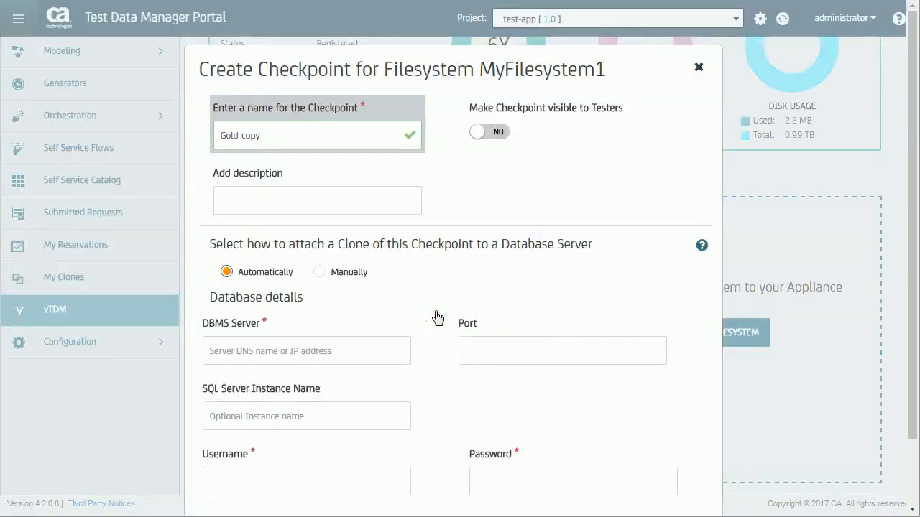
text(1)
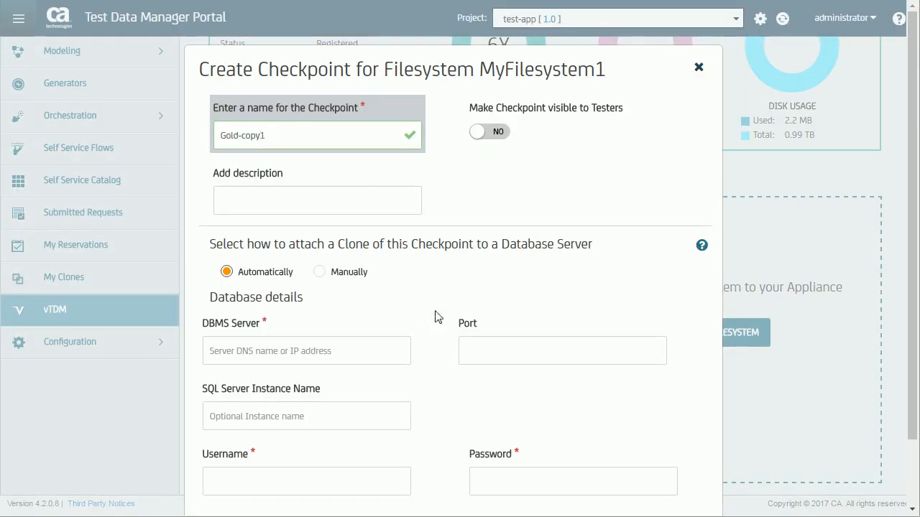
click(317, 200)
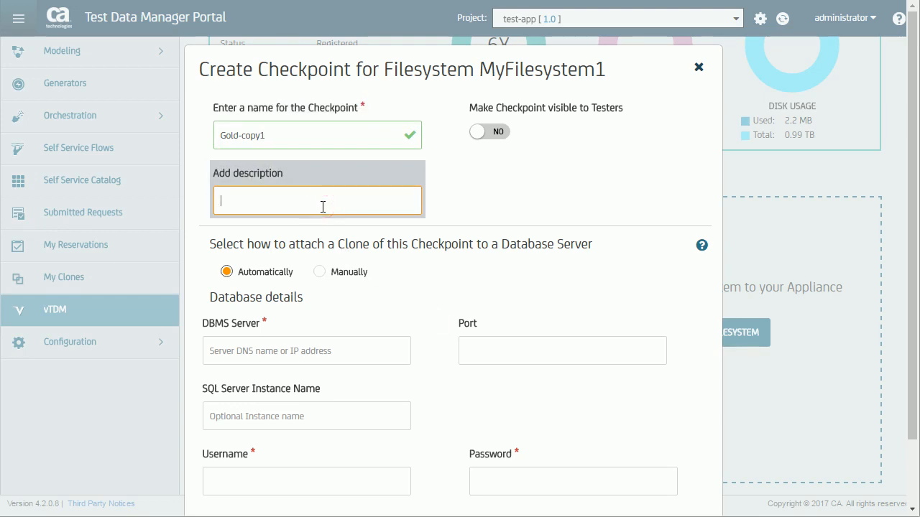
text(Checkpoint for Jane)
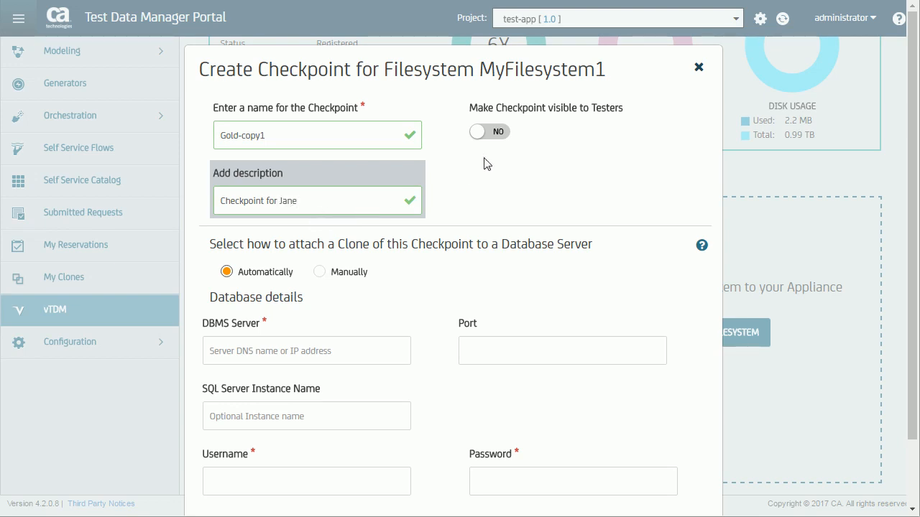
click(489, 132)
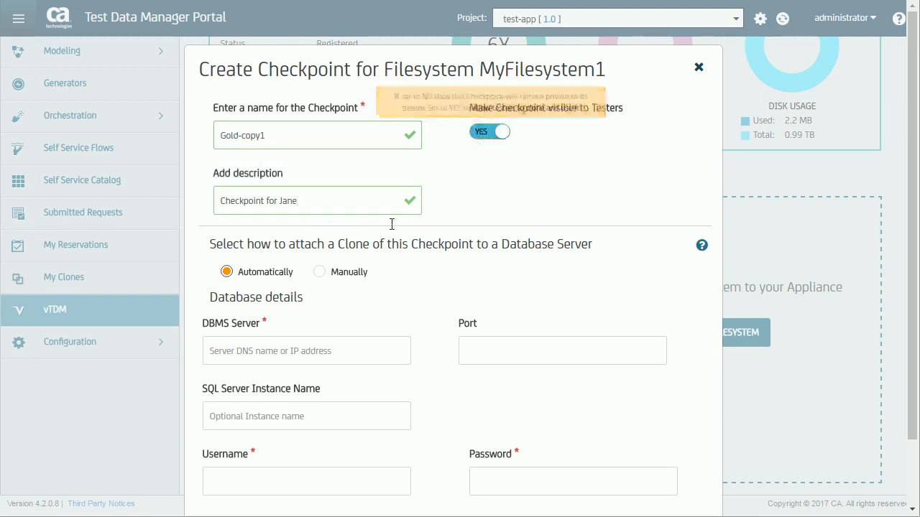
Enter DBMS server vtdm-portal-t1 and user sa, test the connection, and save.
click(306, 351)
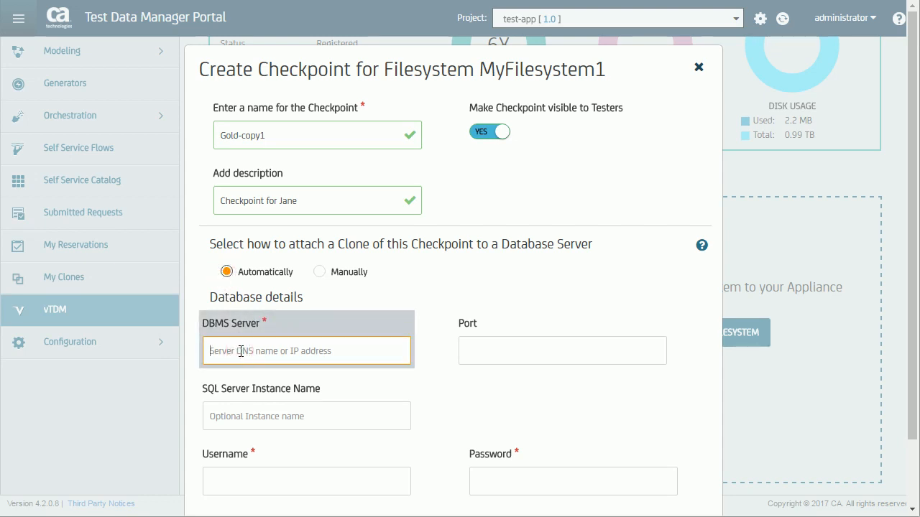
text(vtdm)
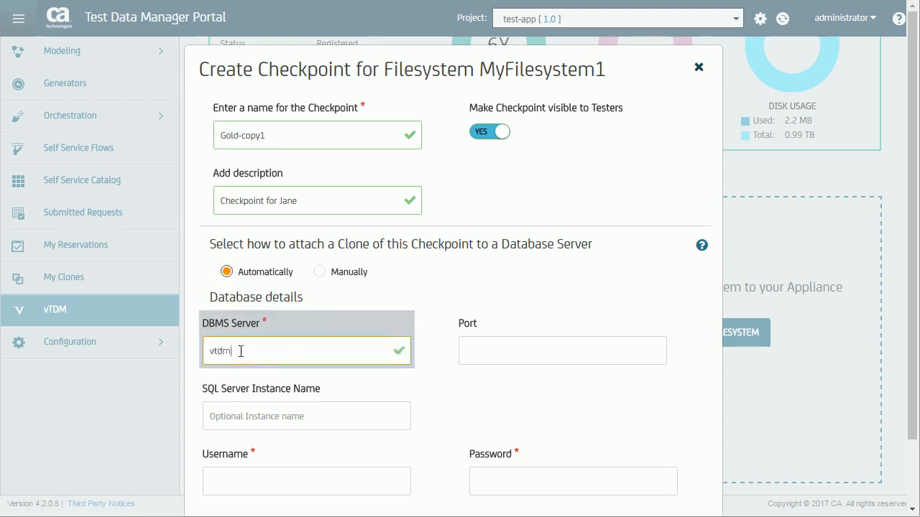
text(-portal)
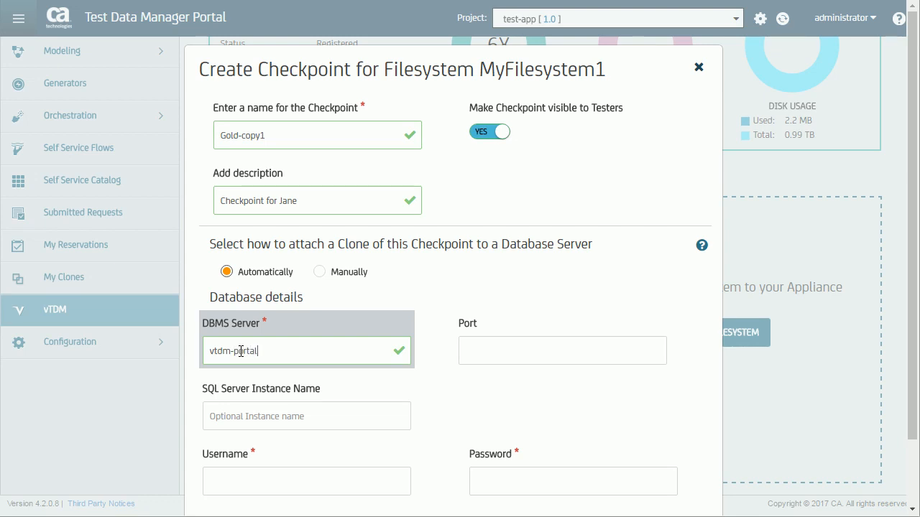
text(-t1)
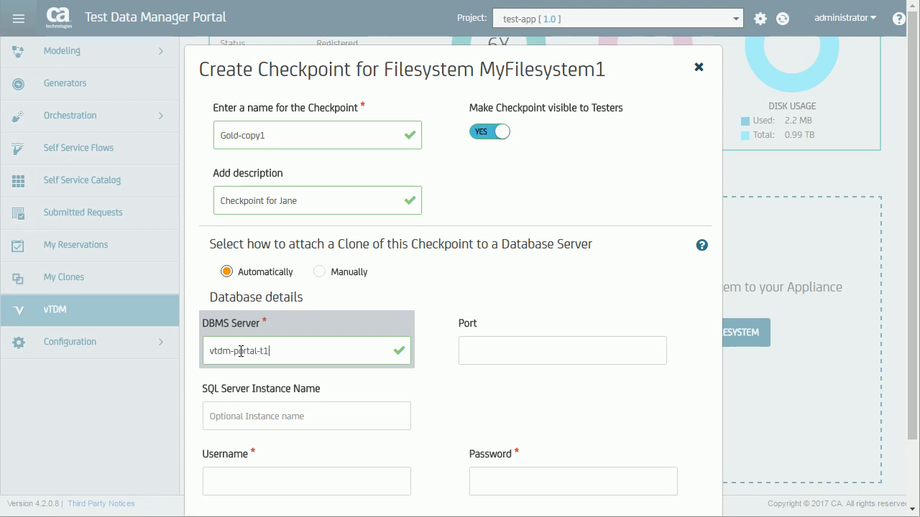
click(306, 416)
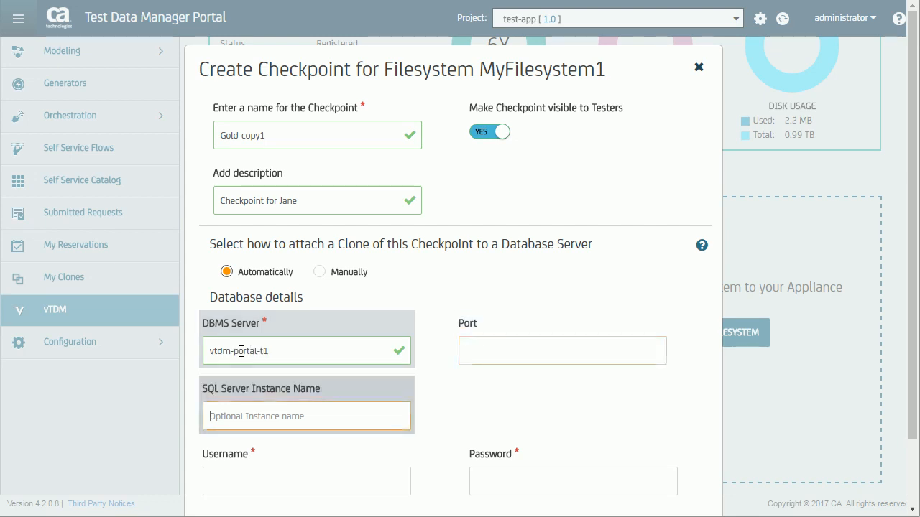
text(sa)
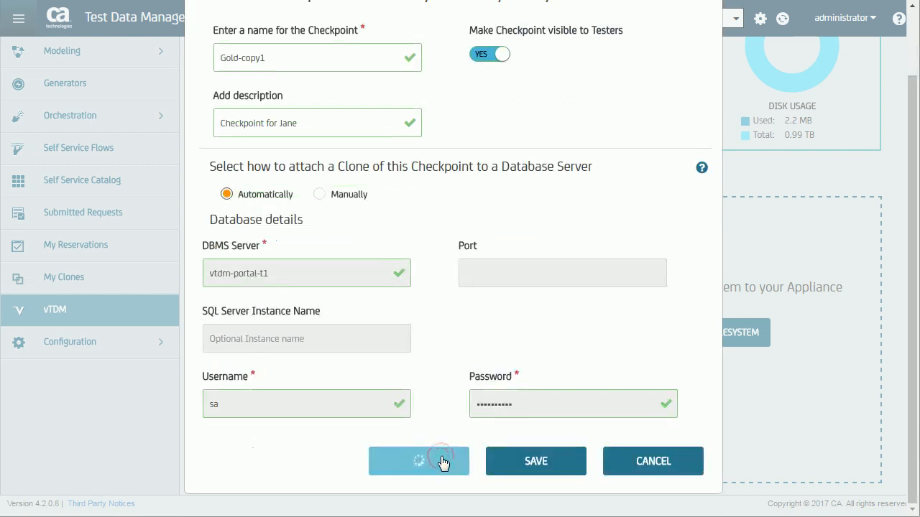
click(418, 461)
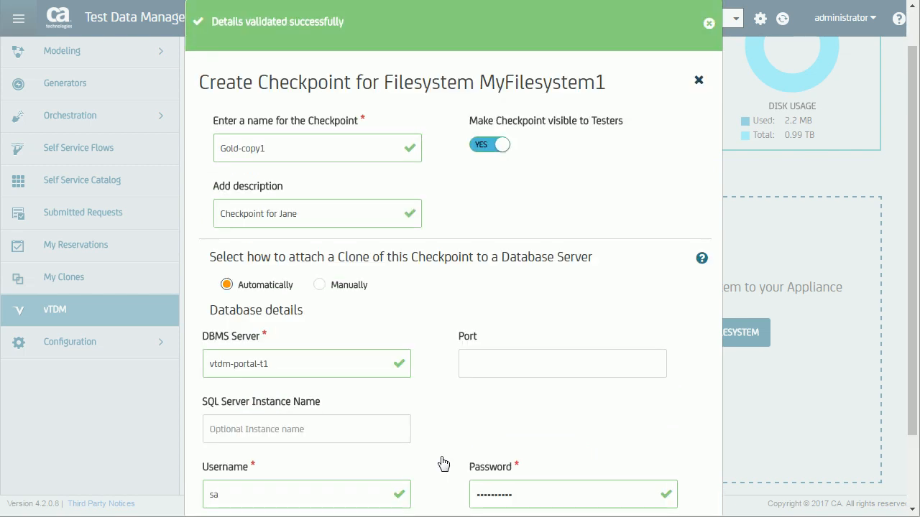
scroll(down, 3)
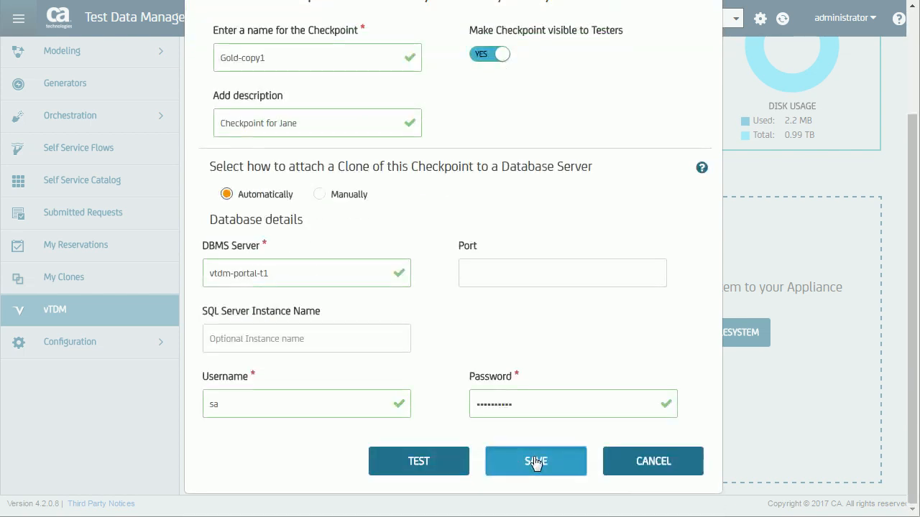
click(536, 461)
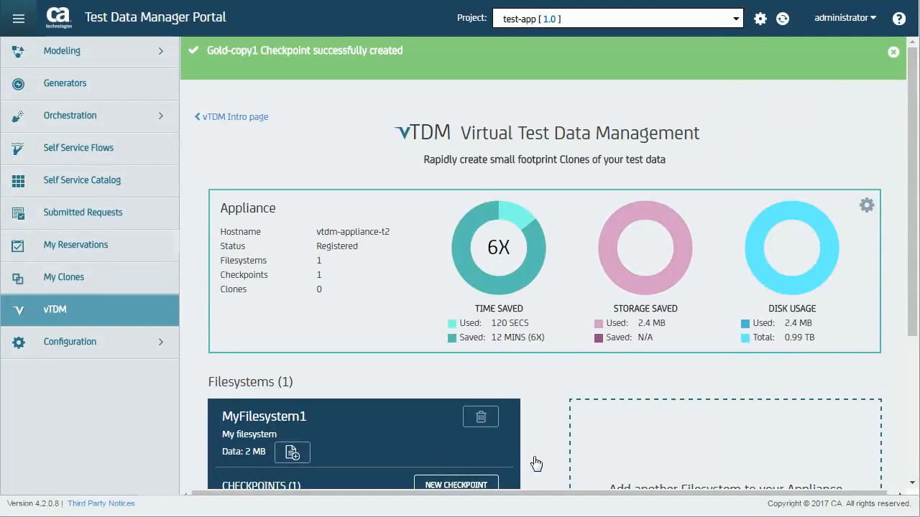
Scroll down to the Gold-copy1 checkpoint card under MyFilesystem1.
scroll(down, 3)
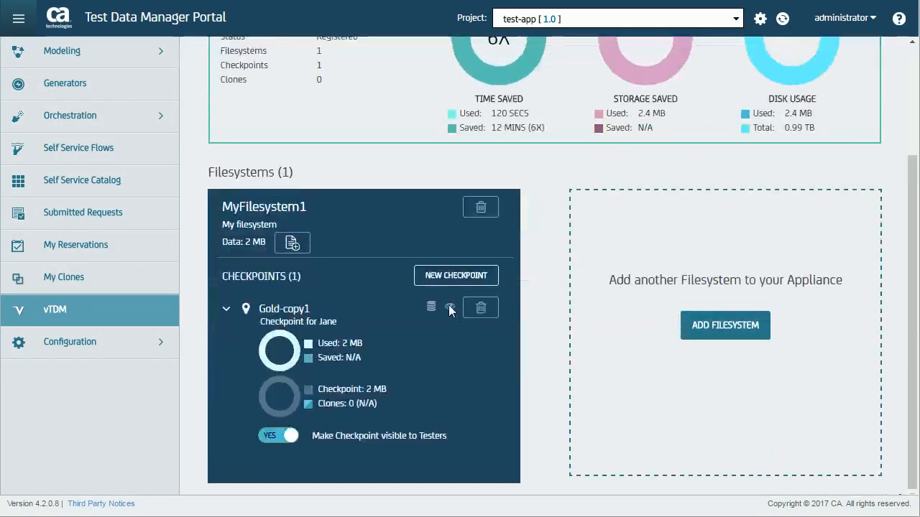
mouse_move(450, 338)
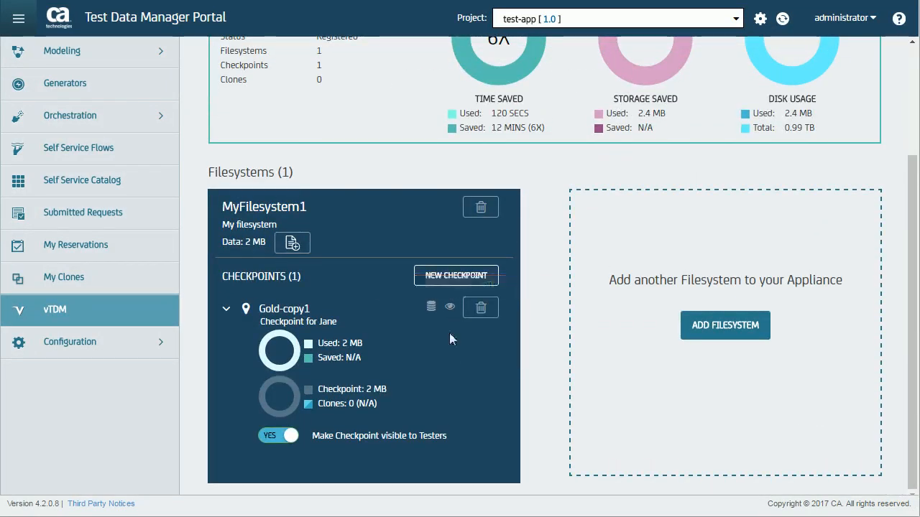
mouse_move(431, 306)
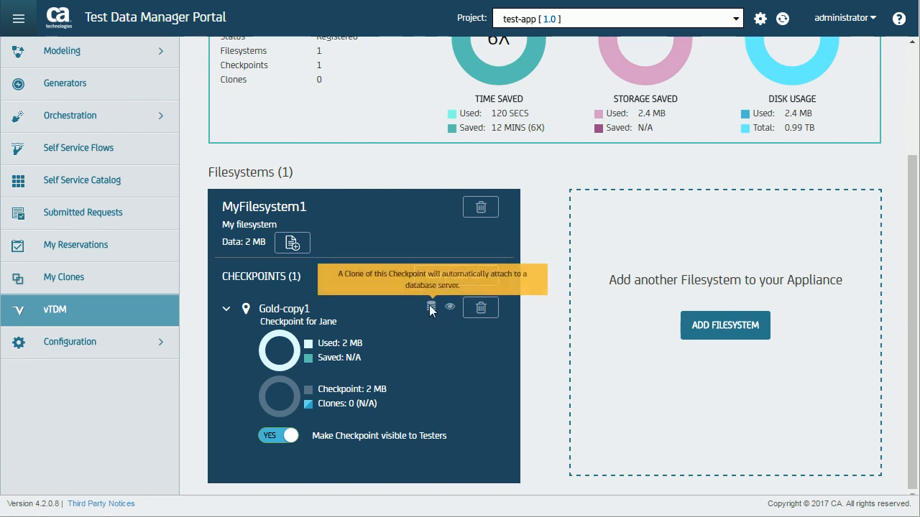
mouse_move(460, 361)
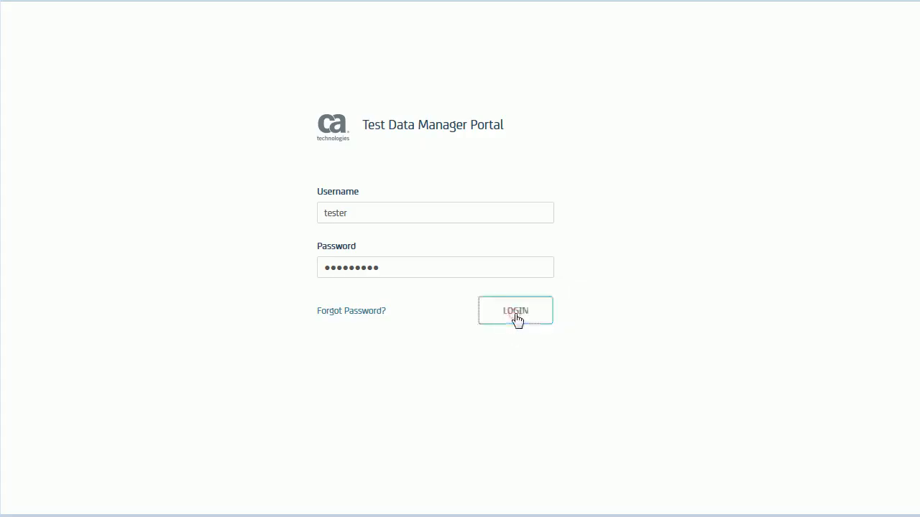
Sign in as tester, create CloneForJane from Gold-copy1, and email its connection details.
click(515, 310)
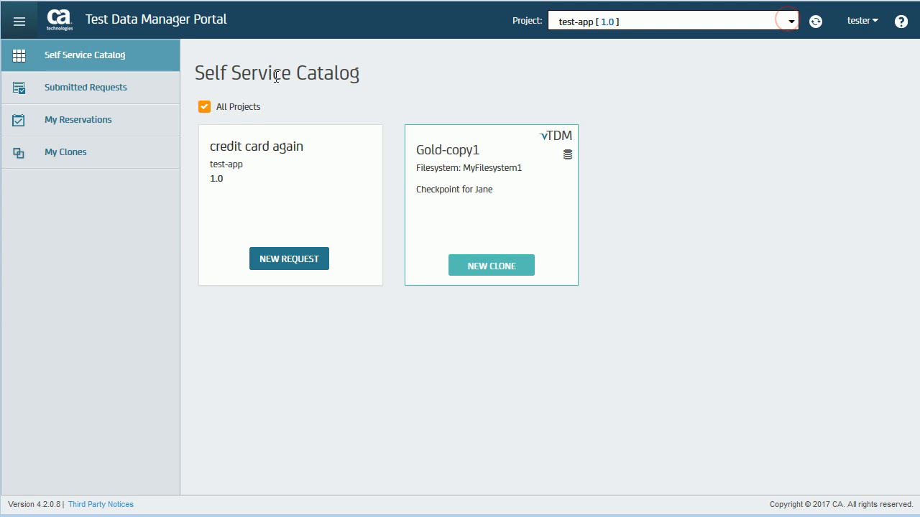
mouse_move(491, 265)
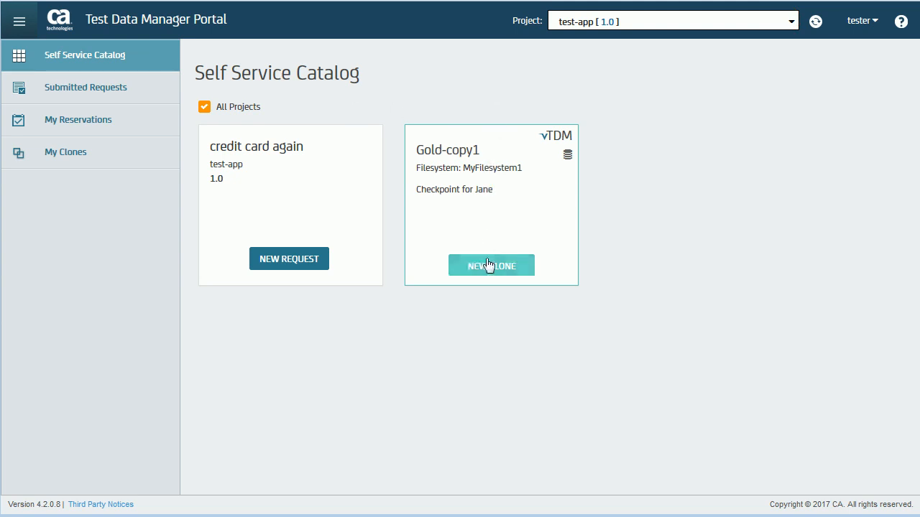
click(491, 266)
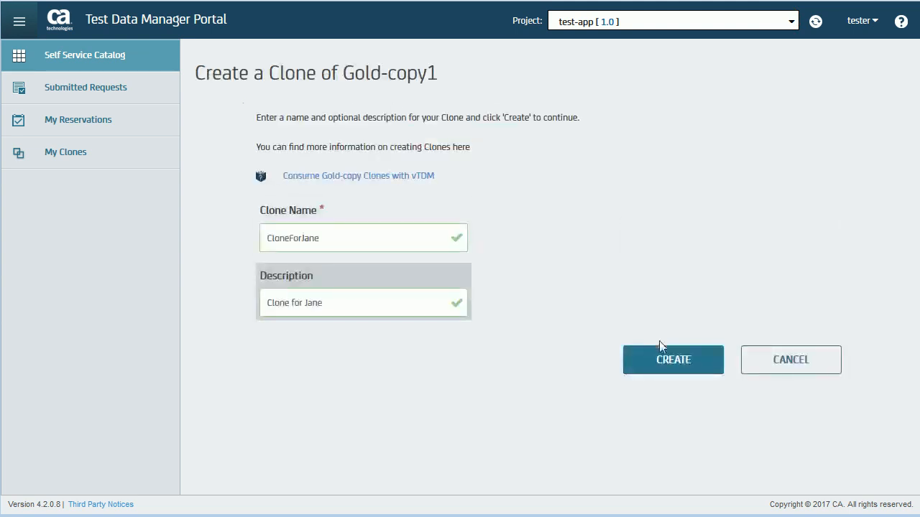
click(672, 359)
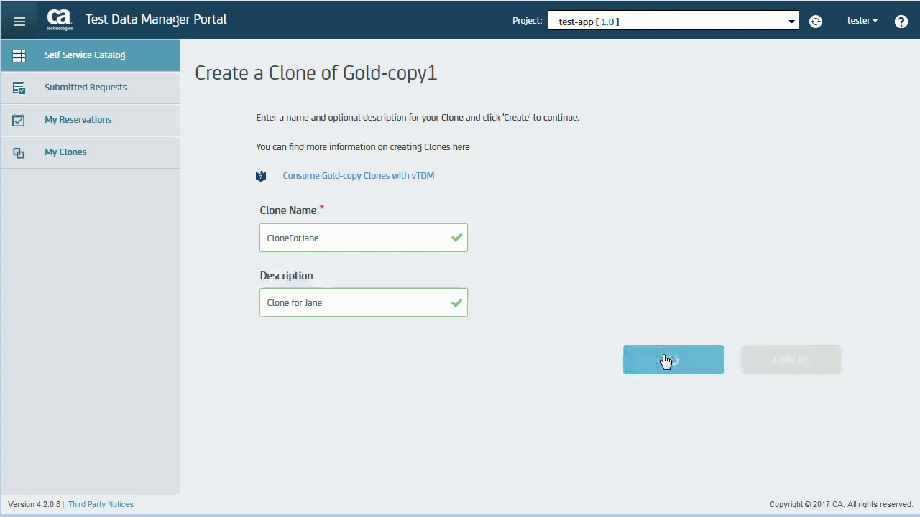
click(672, 360)
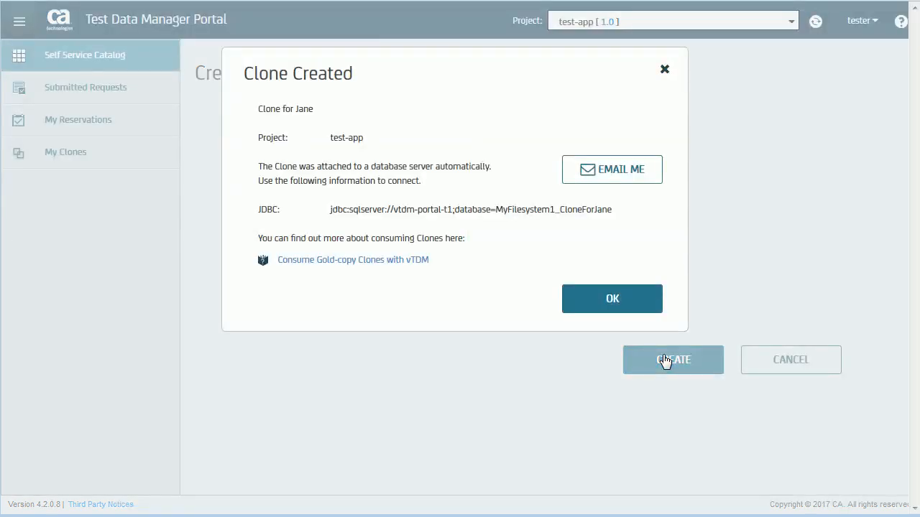
click(611, 169)
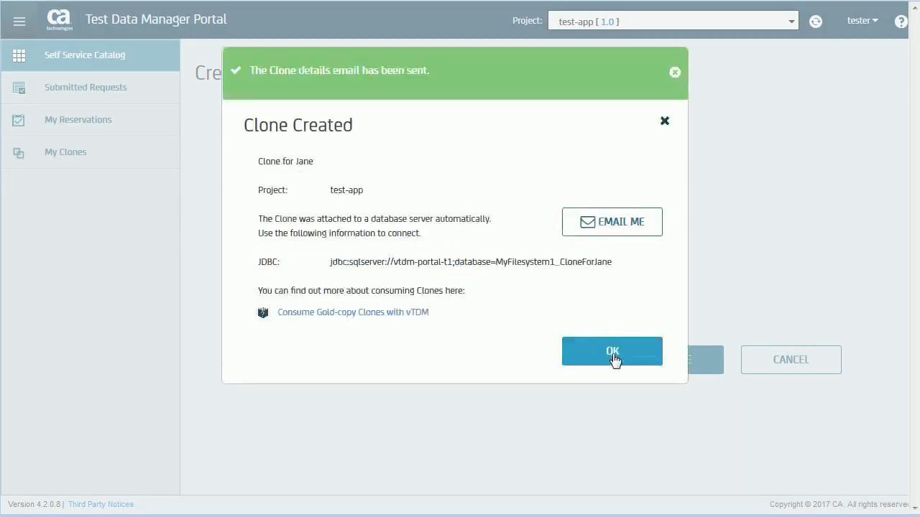
click(612, 351)
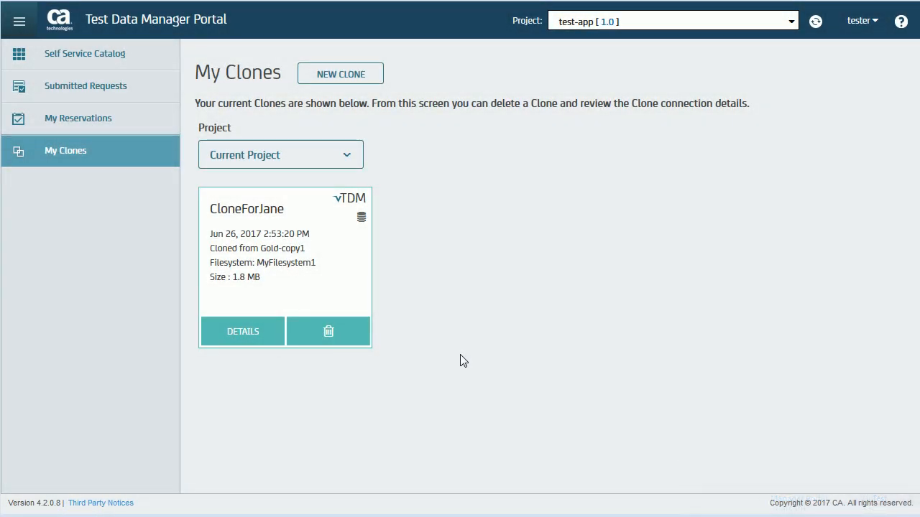
View and close CloneForJane's details showing database MyFilesystem1_CloneForJane on vtdm-portal-t1.
click(242, 331)
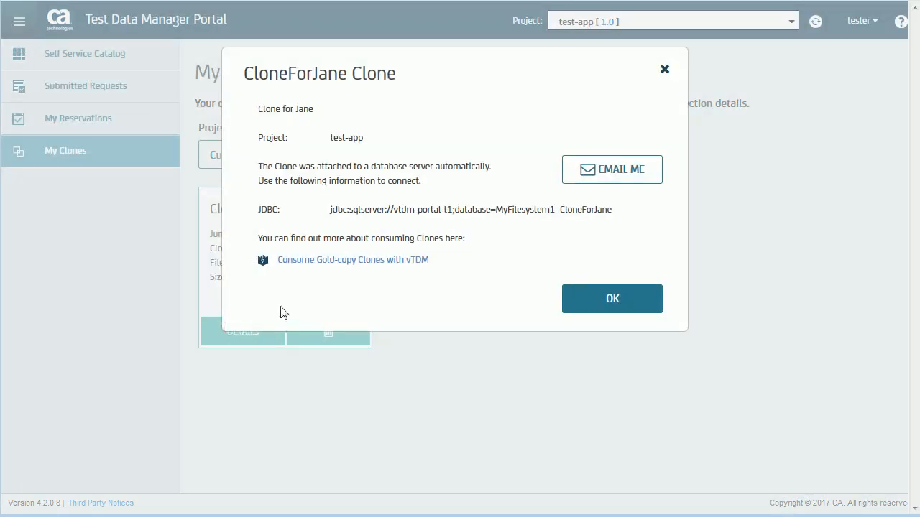
click(611, 298)
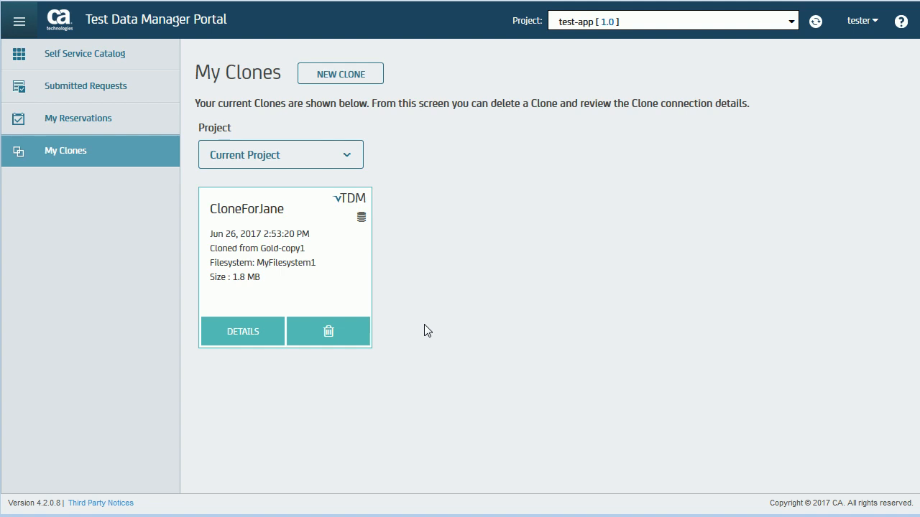
mouse_move(363, 219)
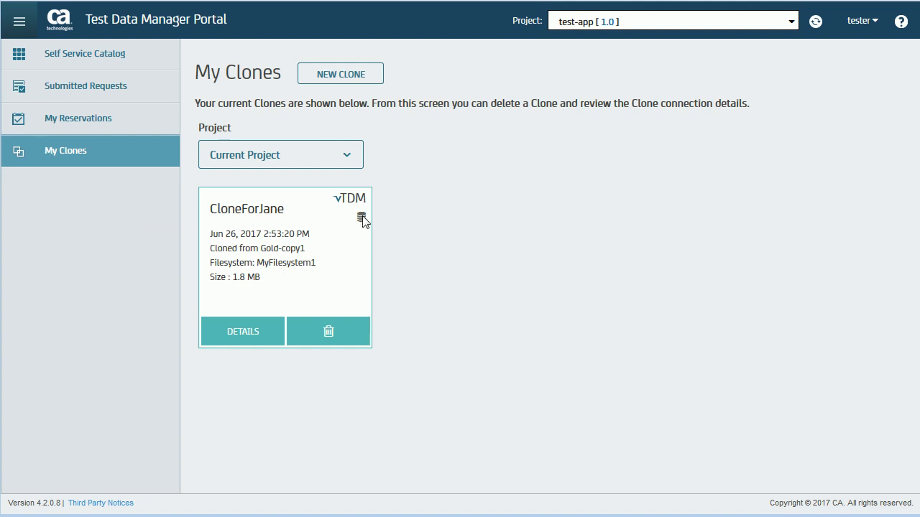
mouse_move(401, 267)
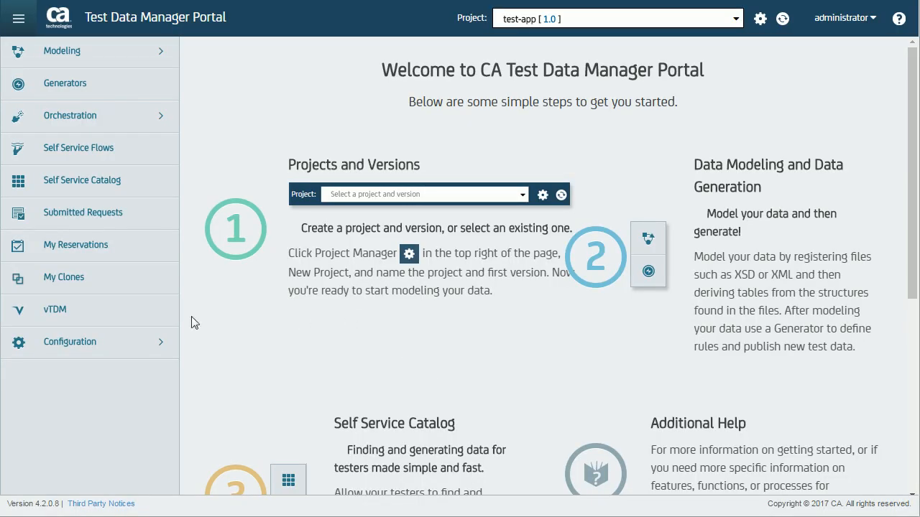
Open the vTDM dashboard to review the Time Saved and Storage Saved charts.
click(55, 309)
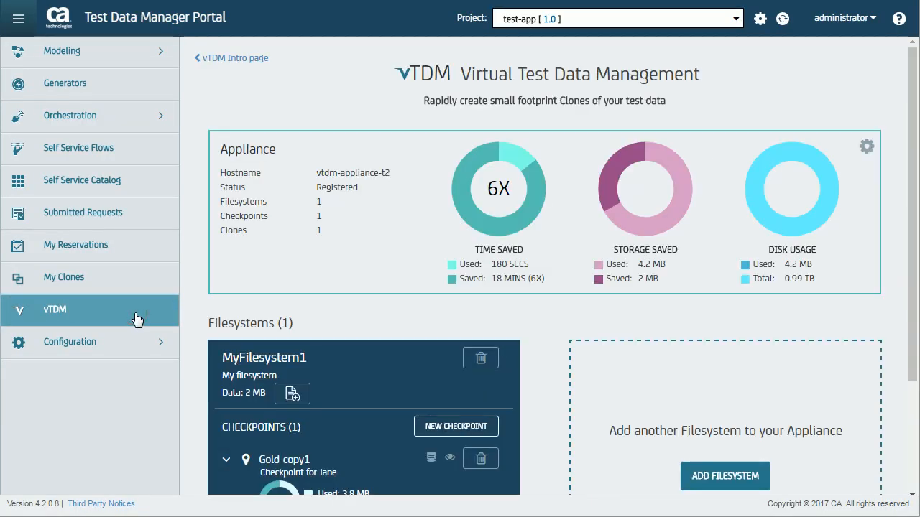
mouse_move(499, 216)
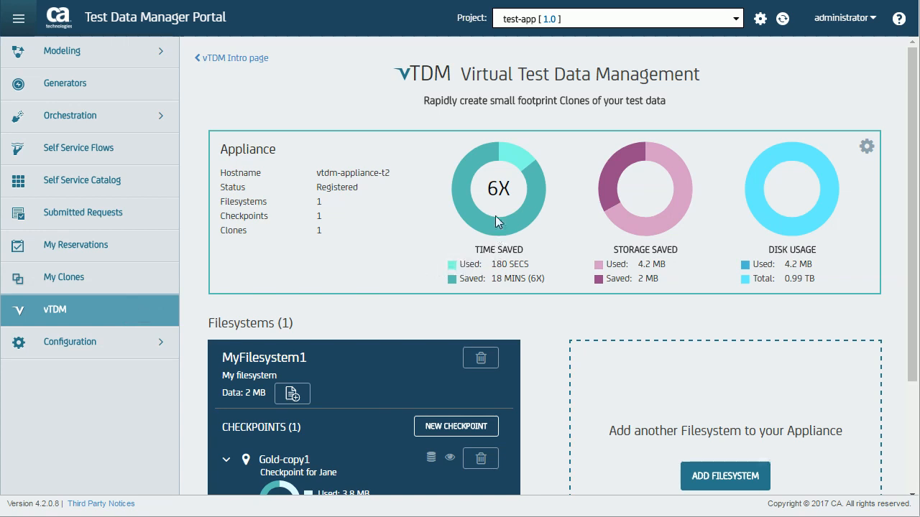
mouse_move(501, 196)
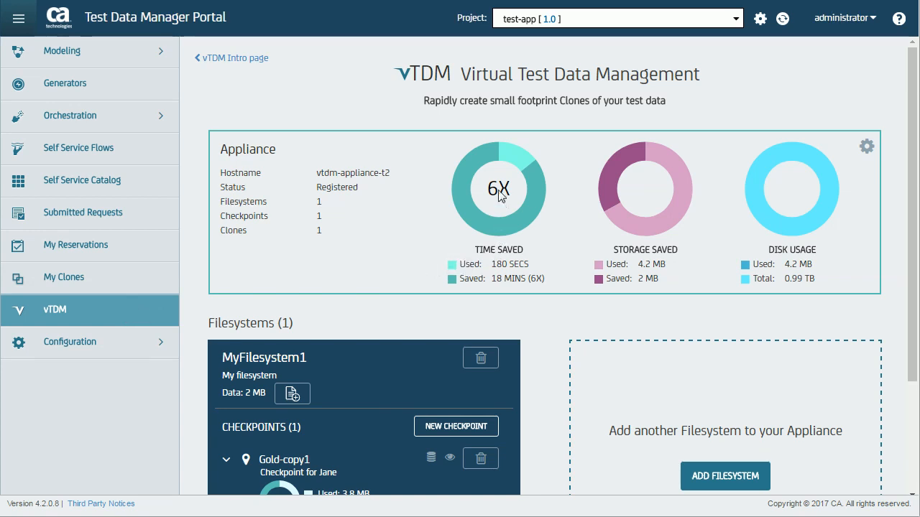
mouse_move(501, 260)
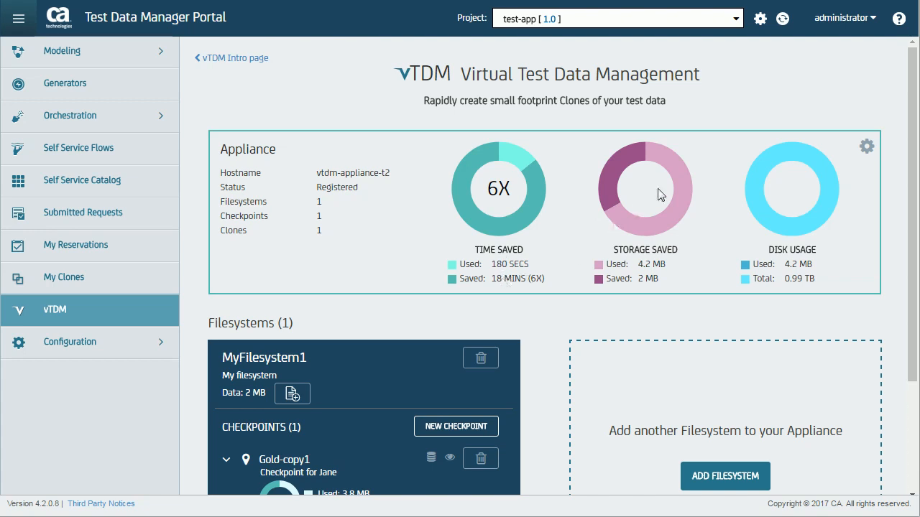
mouse_move(635, 285)
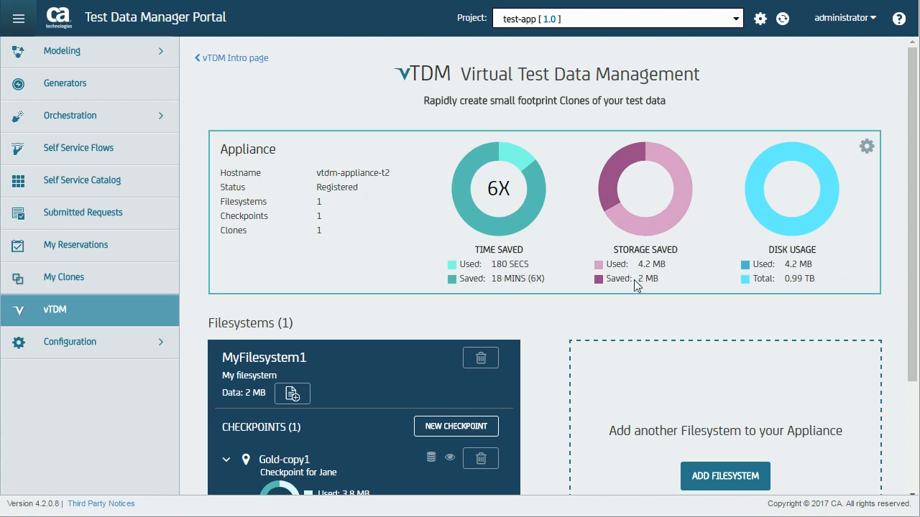
mouse_move(811, 265)
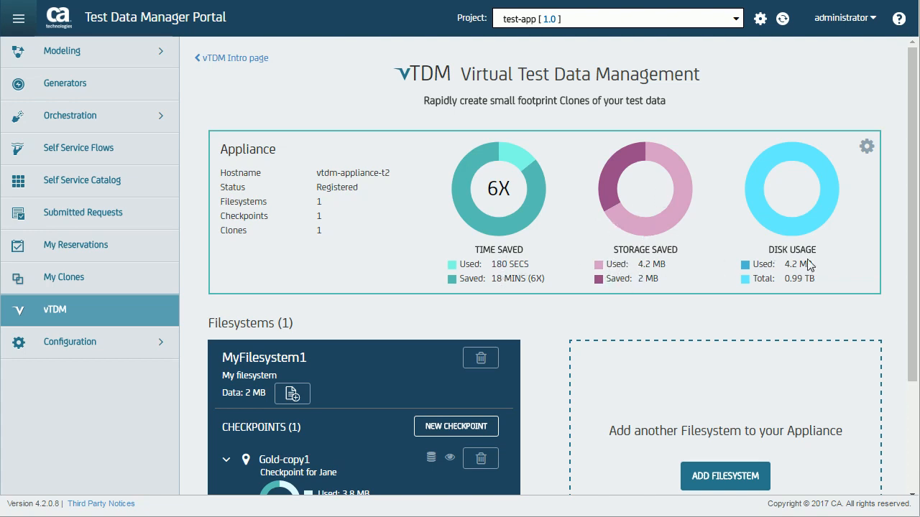
mouse_move(854, 268)
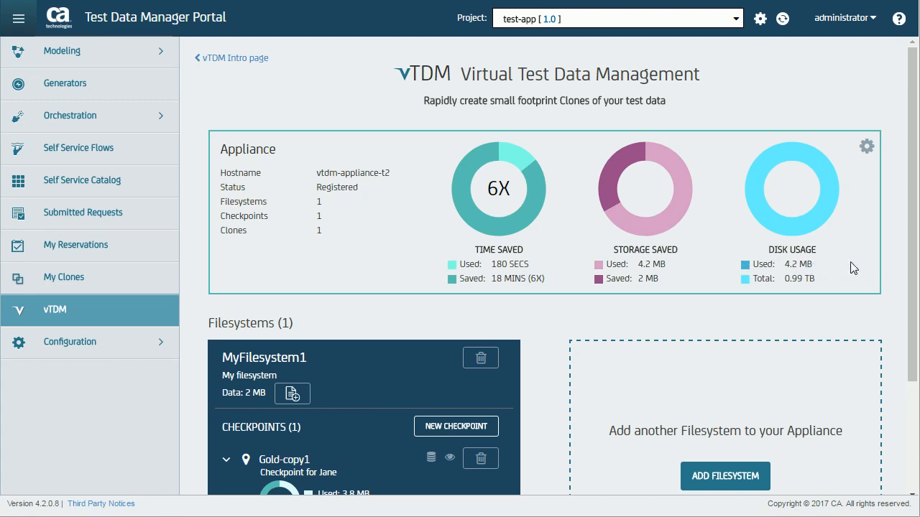